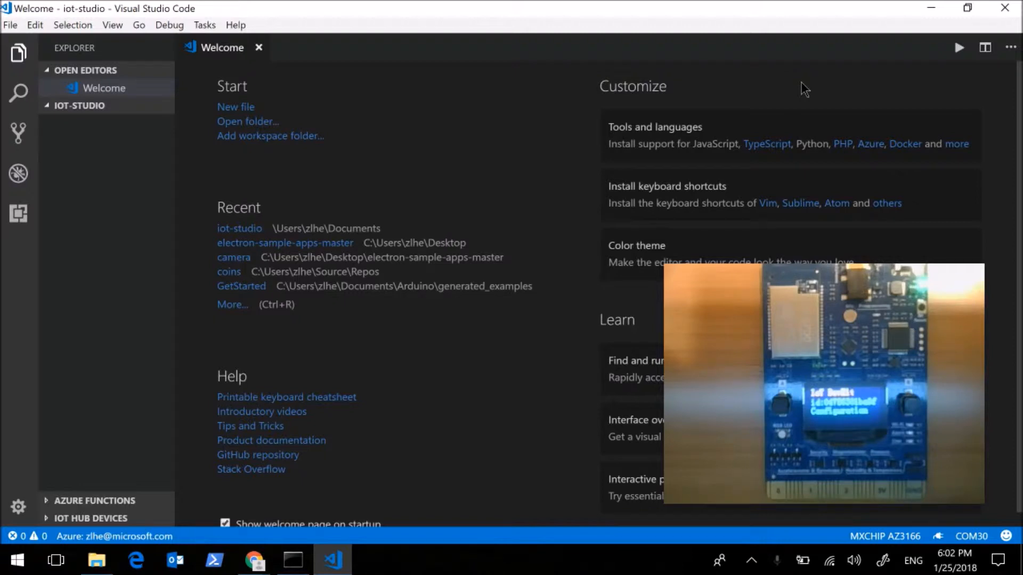
# Step: Run 'IoTStudio: Initialize Project' from the Command Palette to list project templates
pyautogui.press('ctrl+shift+p')
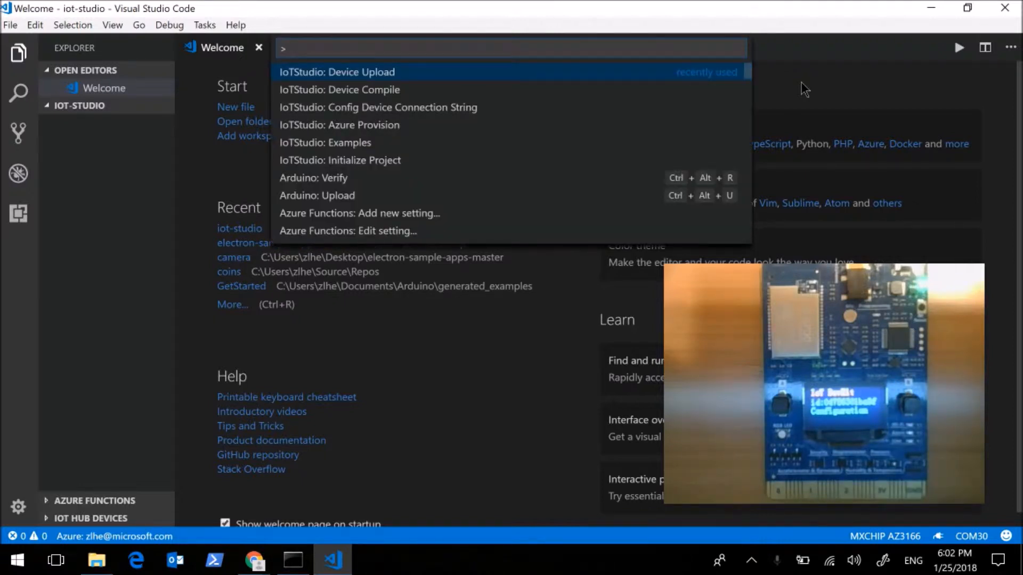
pyautogui.moveTo(376, 99)
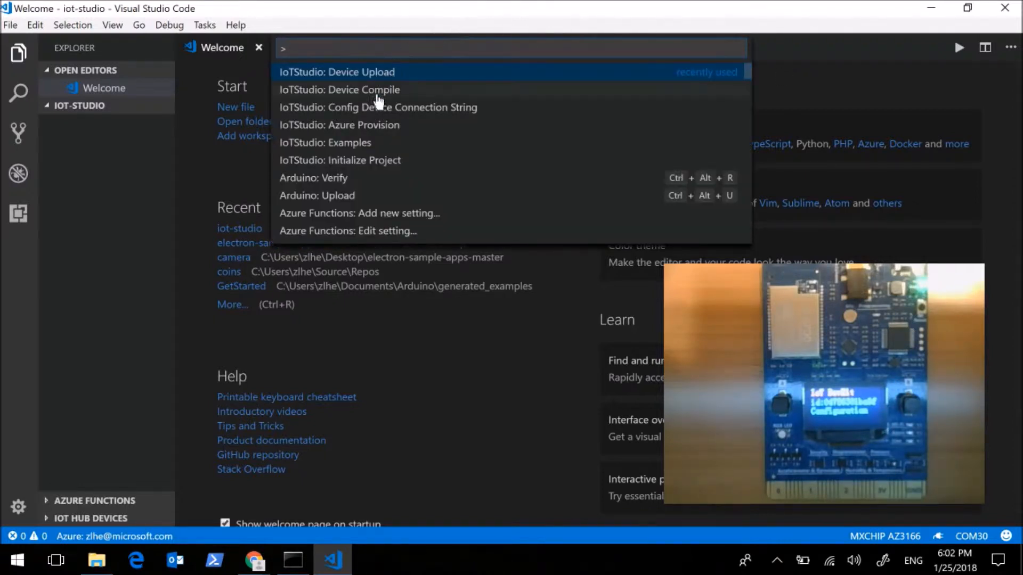
pyautogui.moveTo(364, 168)
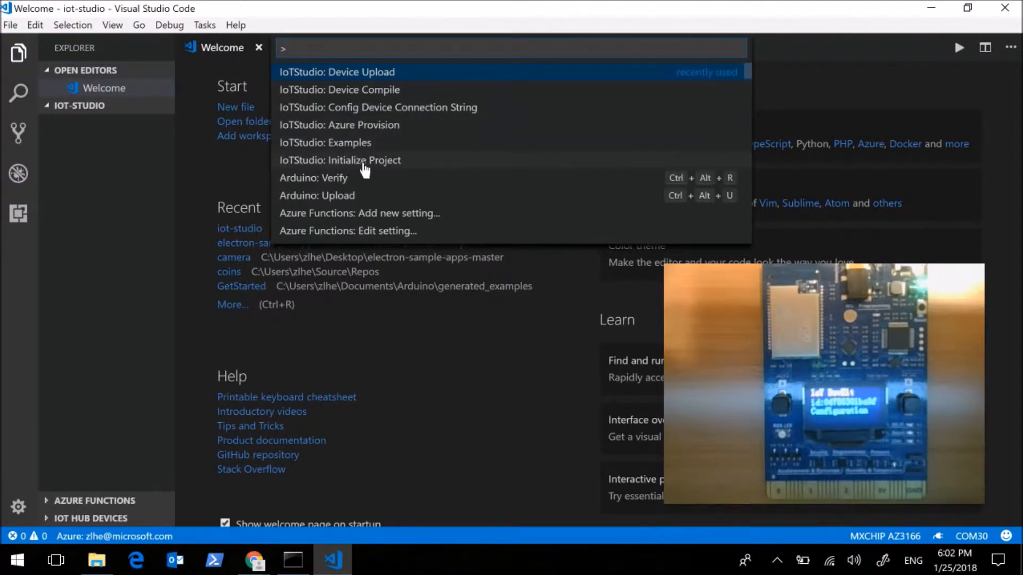
pyautogui.click(338, 160)
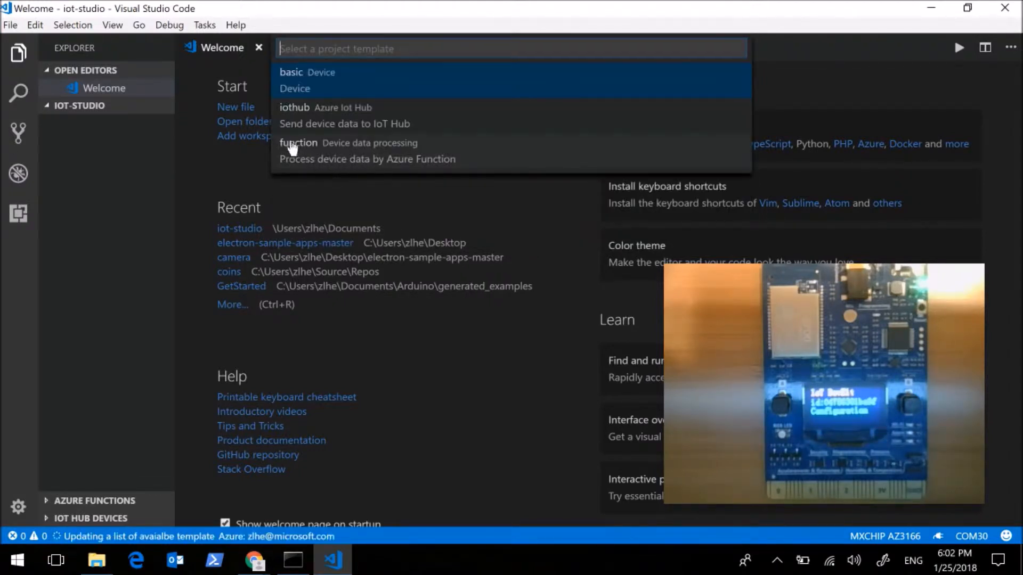
pyautogui.moveTo(356, 124)
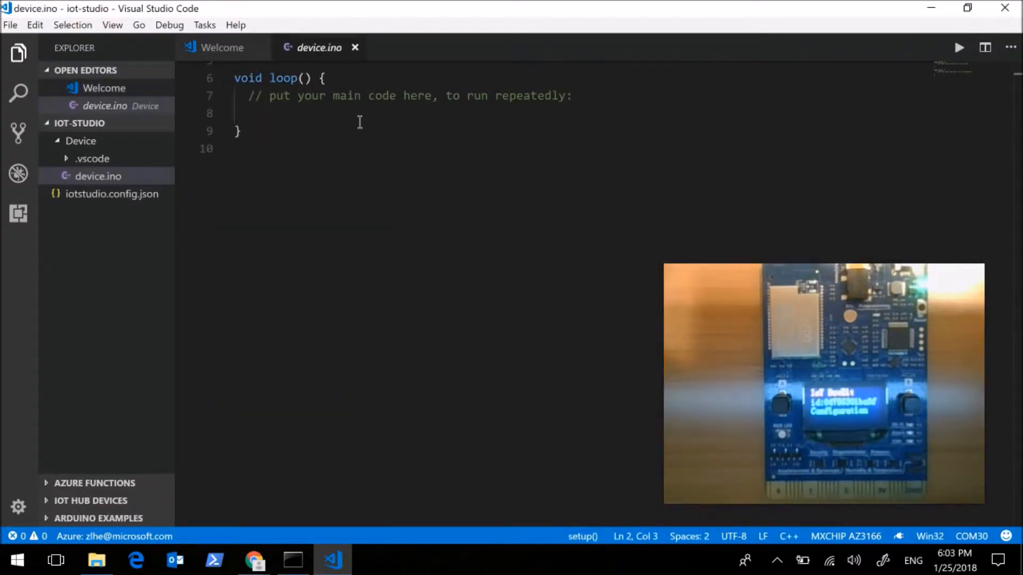
# Step: Insert two blank lines above setup() at the top of device.ino
pyautogui.scroll(3)
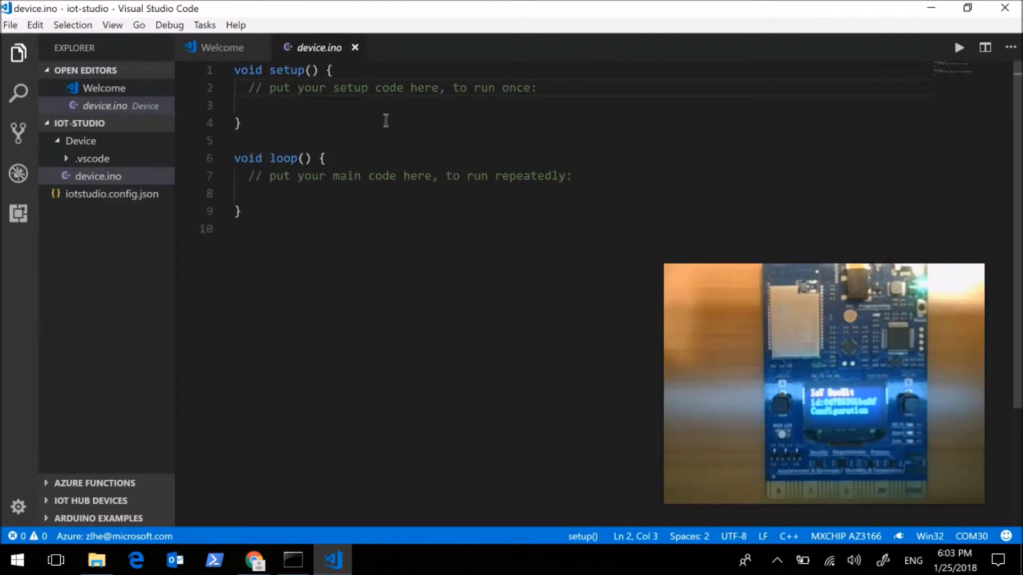
pyautogui.moveTo(97, 175)
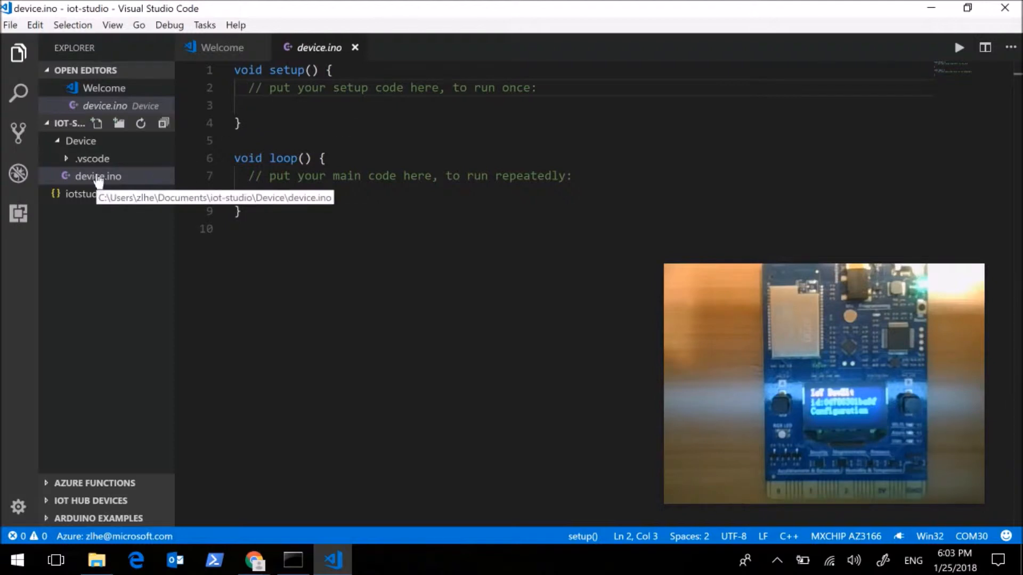
pyautogui.moveTo(97, 202)
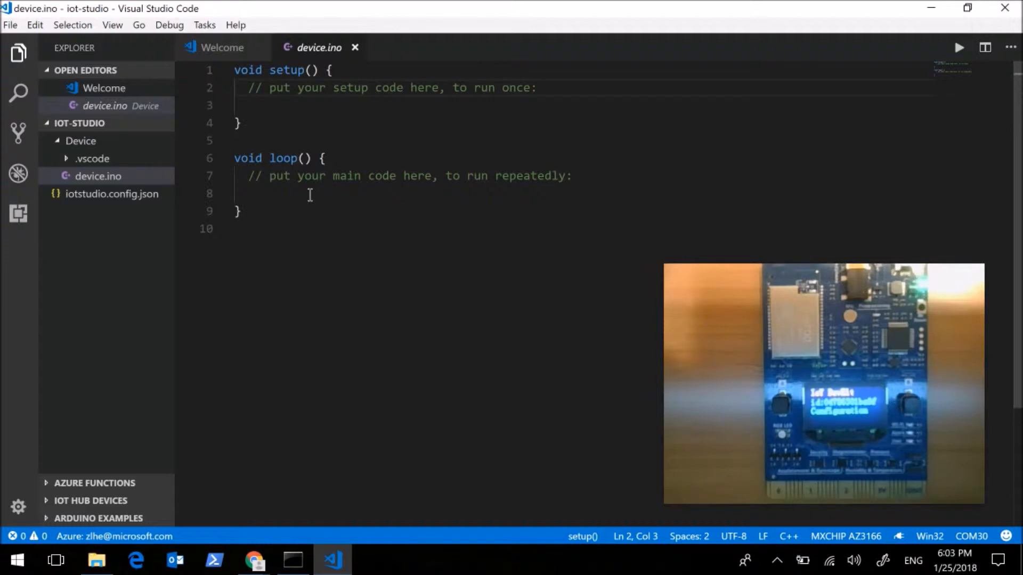
pyautogui.click(250, 87)
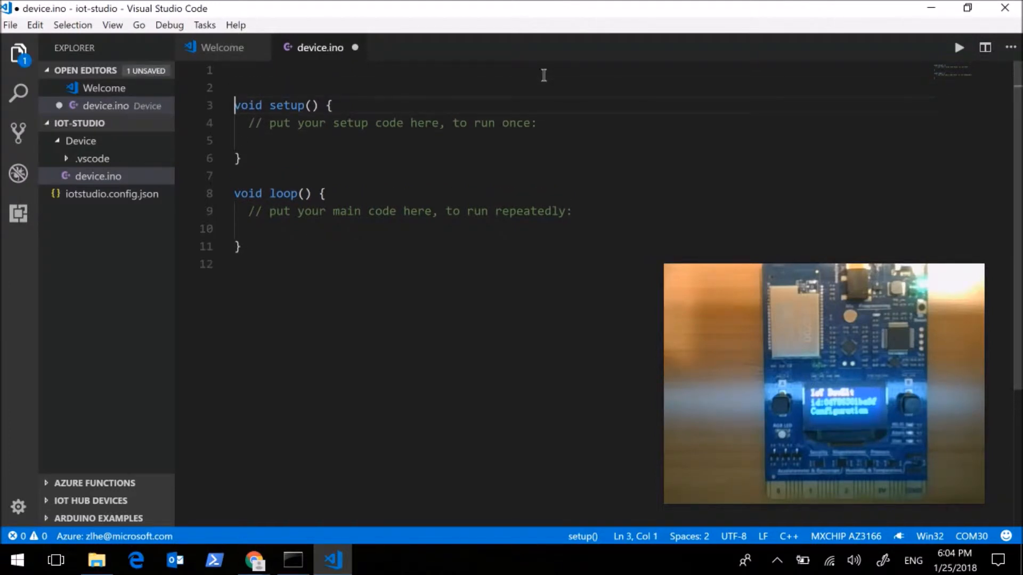
# Step: Insert the iot-temperature HTS221 snippet at line 1 of device.ino, then show the project folder in File Explorer
pyautogui.write('iot')
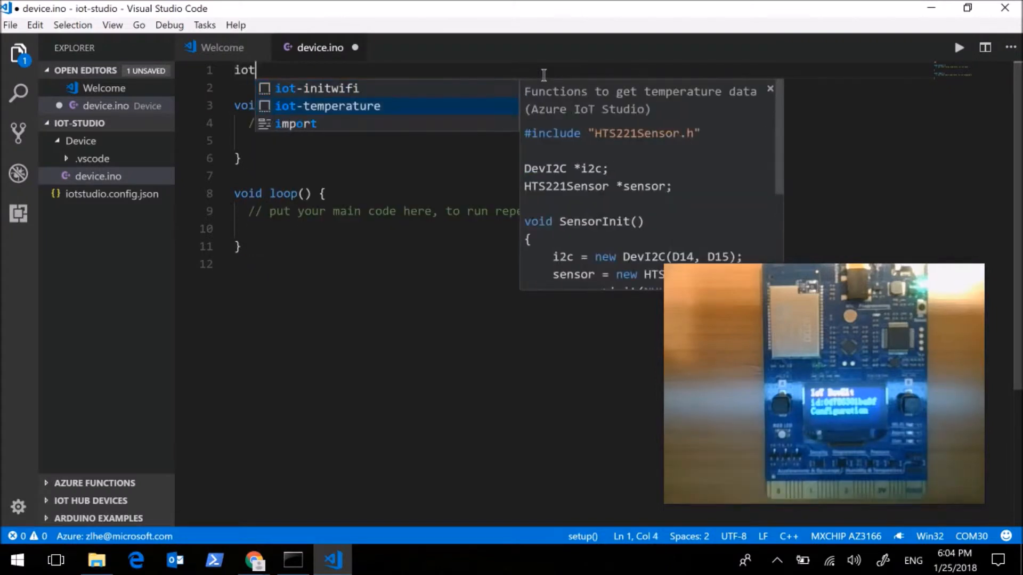
pyautogui.moveTo(441, 114)
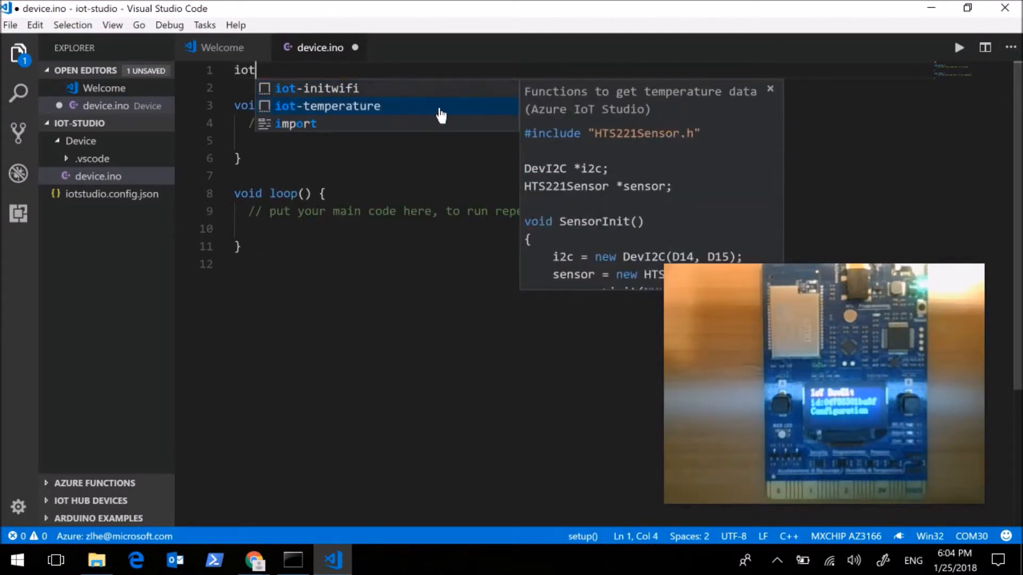
pyautogui.click(327, 105)
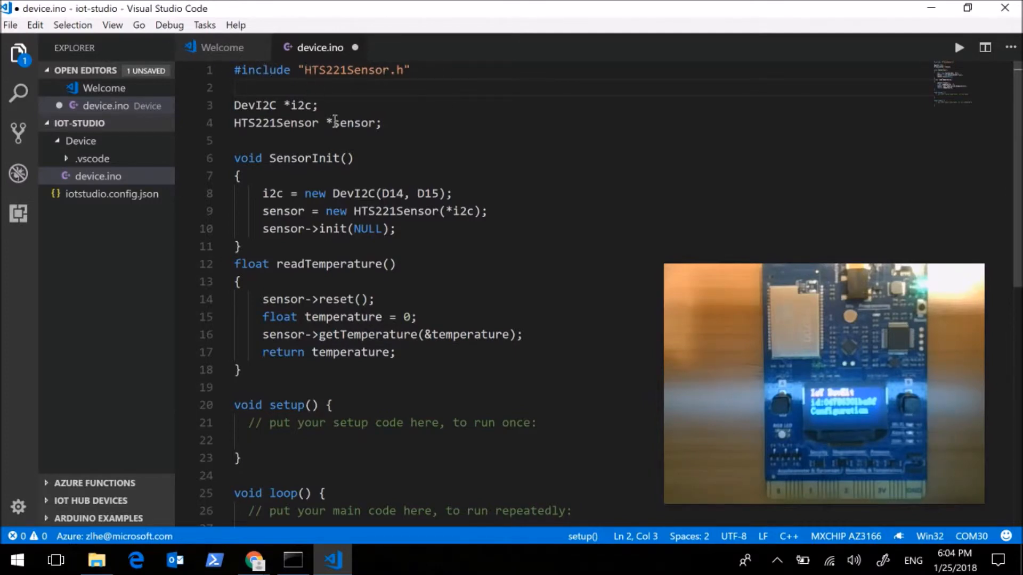
pyautogui.moveTo(306, 158)
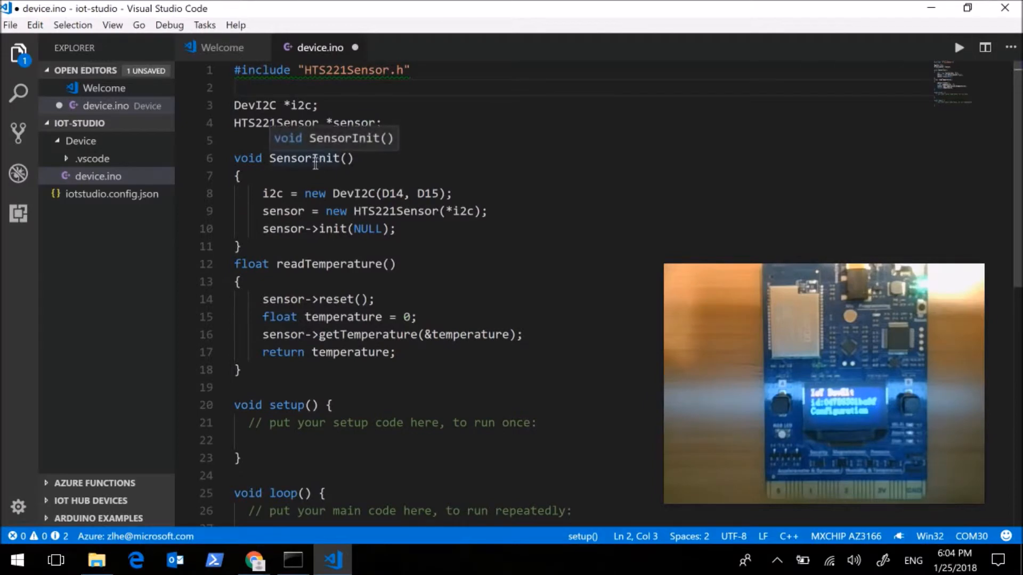
pyautogui.scroll(-3)
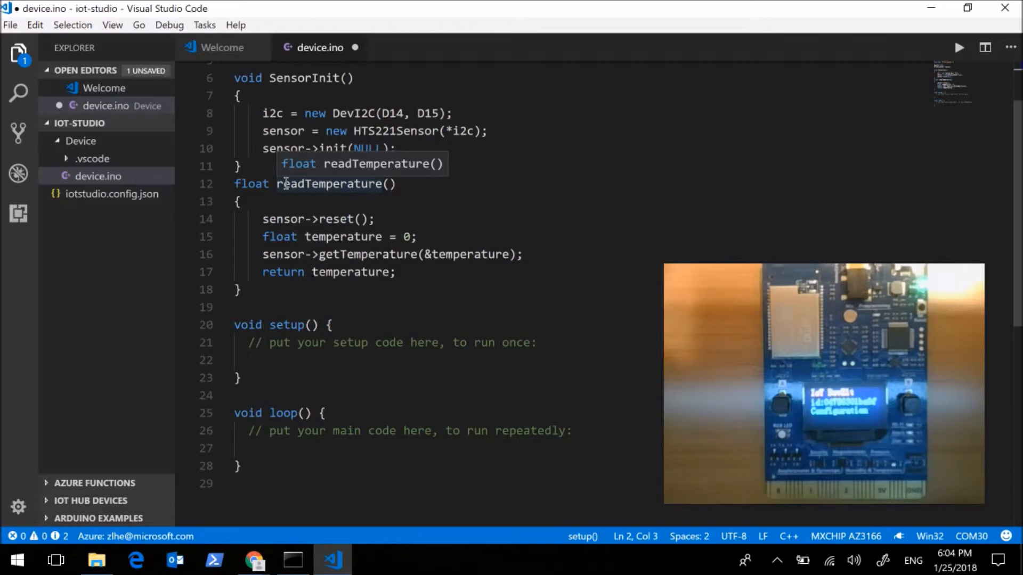
pyautogui.click(97, 559)
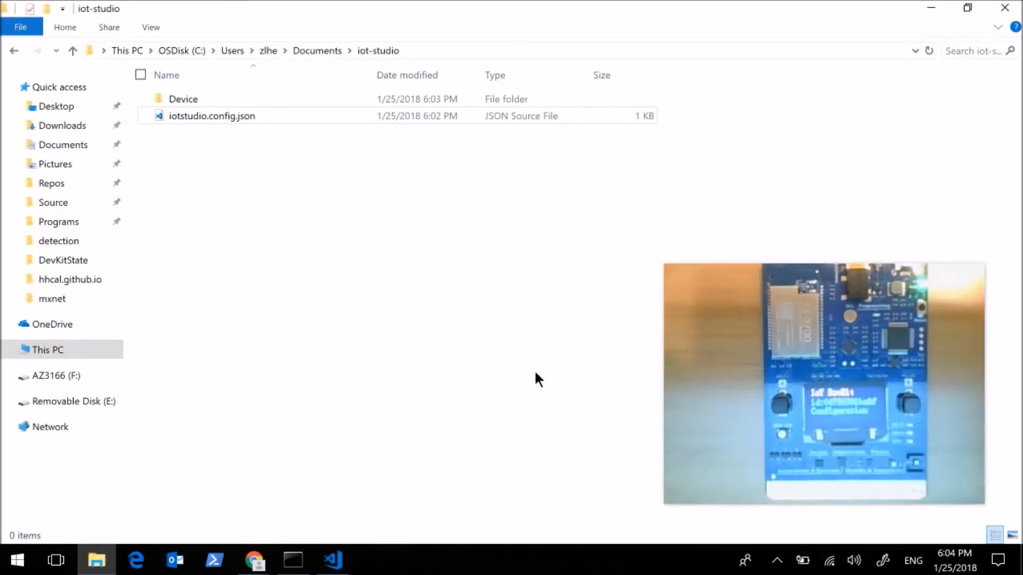
# Step: Delete the Device folder and iotstudio.config.json from iot-studio and discard device.ino's unsaved changes
pyautogui.click(141, 75)
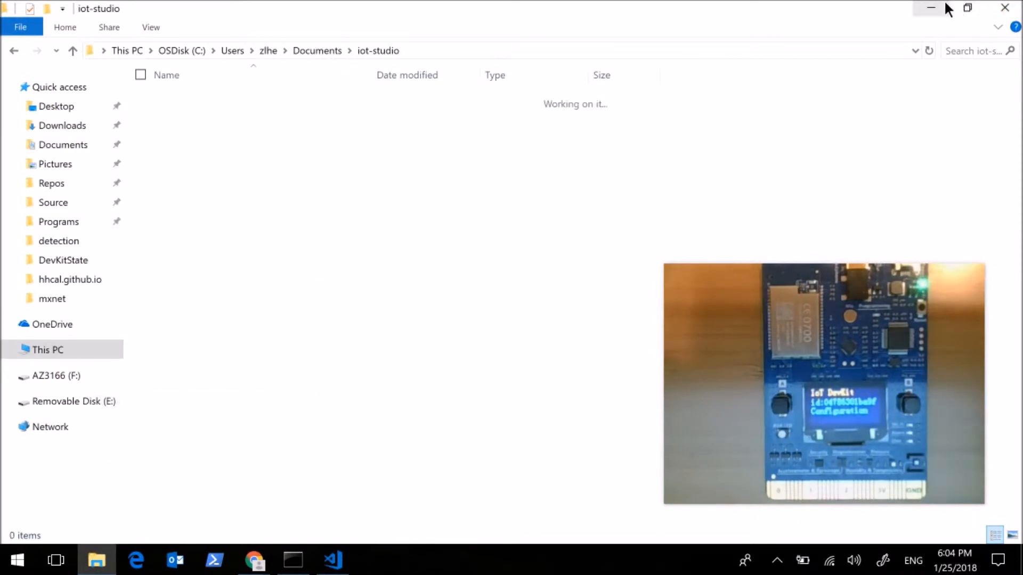
pyautogui.click(332, 559)
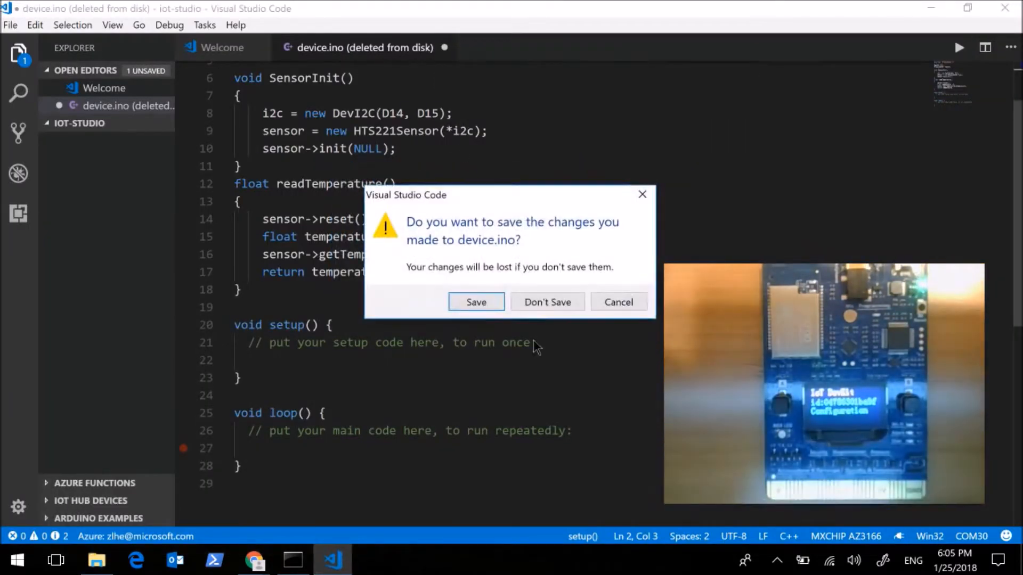
pyautogui.click(548, 302)
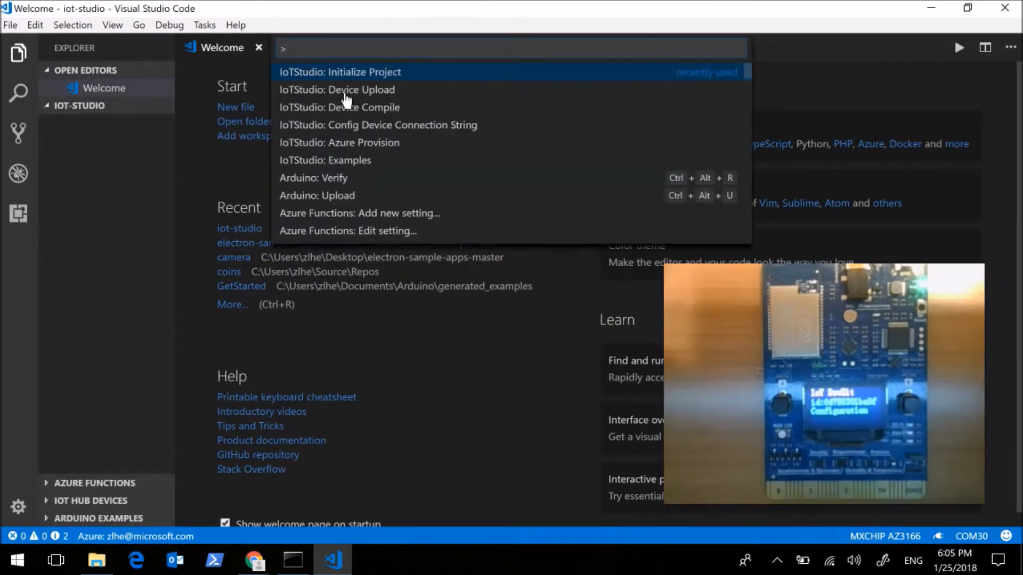
pyautogui.moveTo(301, 172)
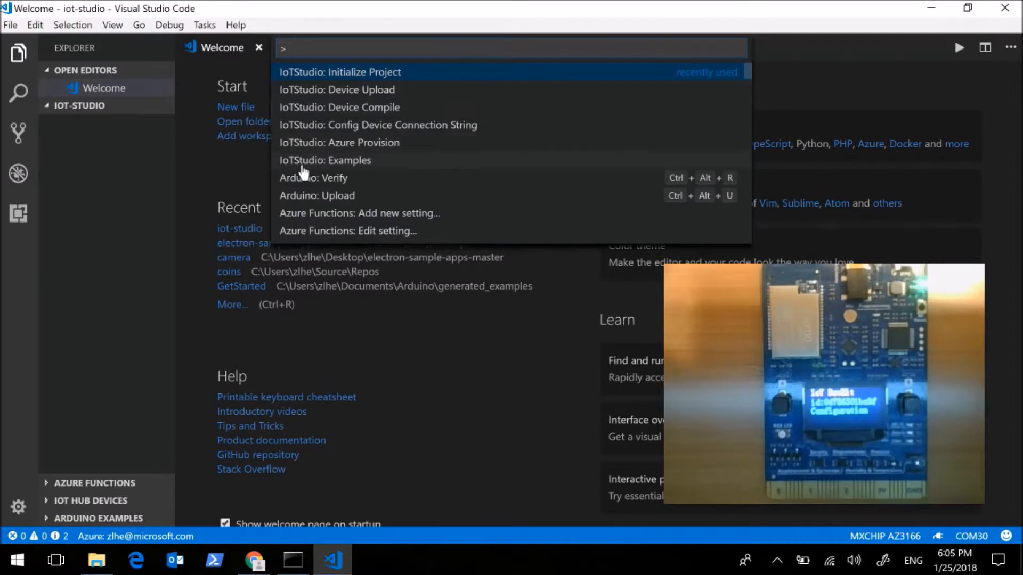
pyautogui.moveTo(378, 170)
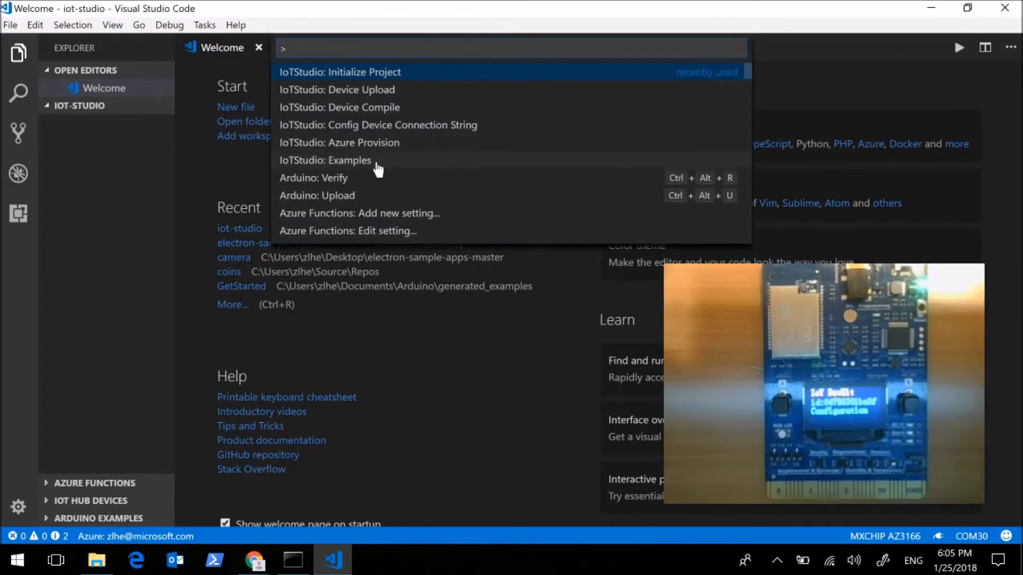
# Step: Load the 'Get Started' example via 'IoTStudio: Examples'
pyautogui.click(325, 160)
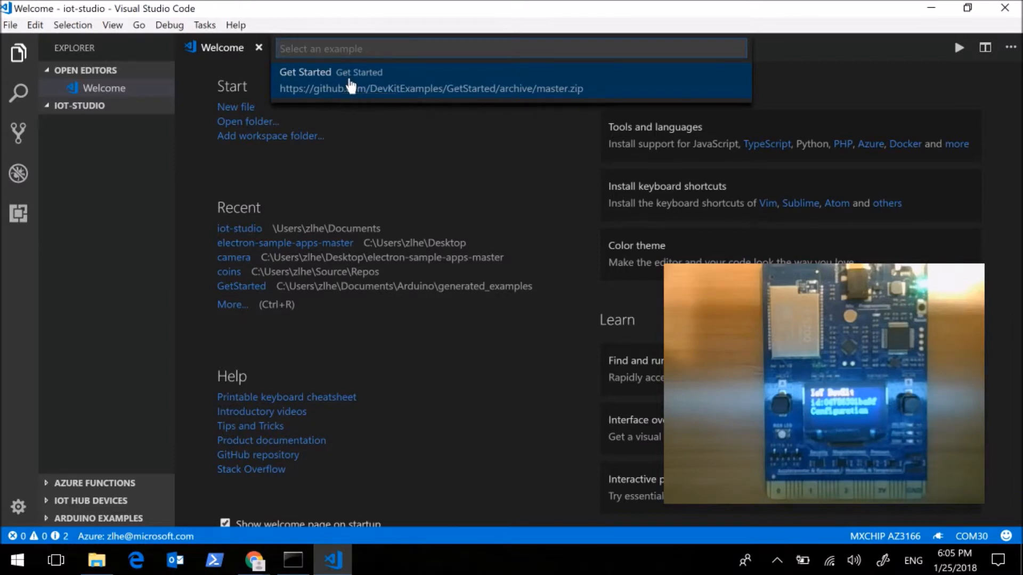
pyautogui.click(332, 80)
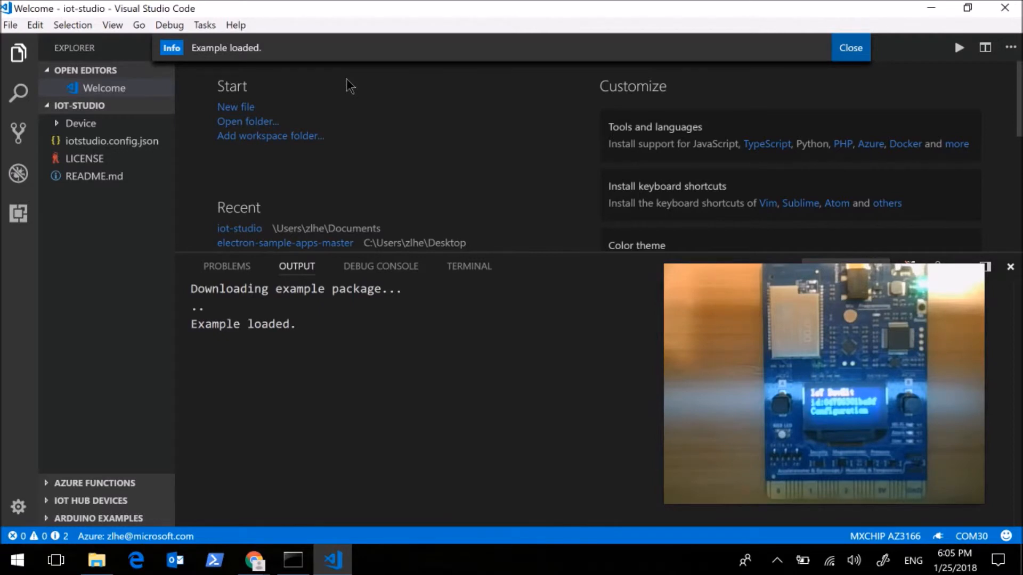
pyautogui.moveTo(850, 48)
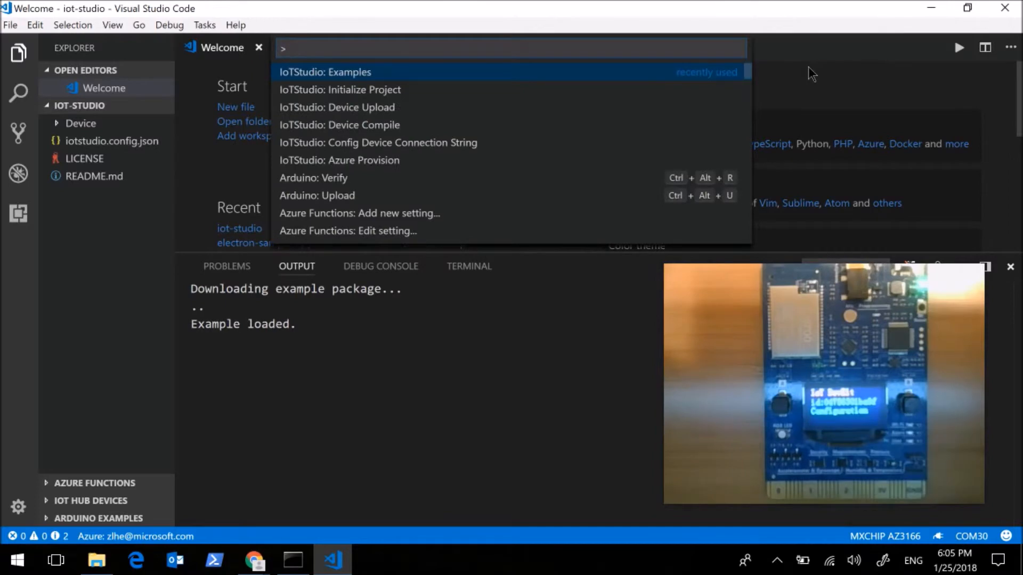
pyautogui.moveTo(408, 163)
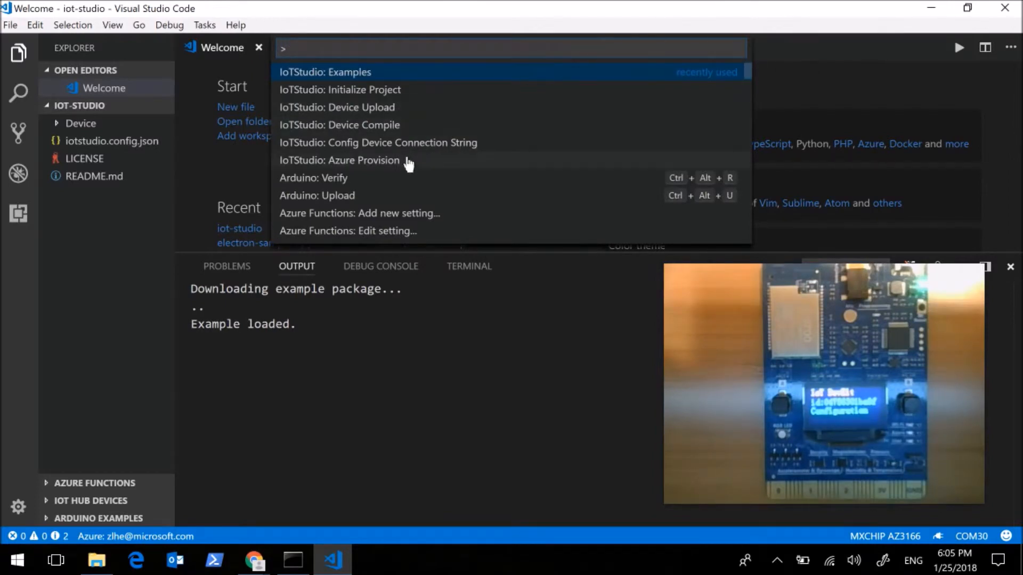
# Step: Provision Azure with the existing devkit-test IoT Hub and its AZ3166 device
pyautogui.click(339, 159)
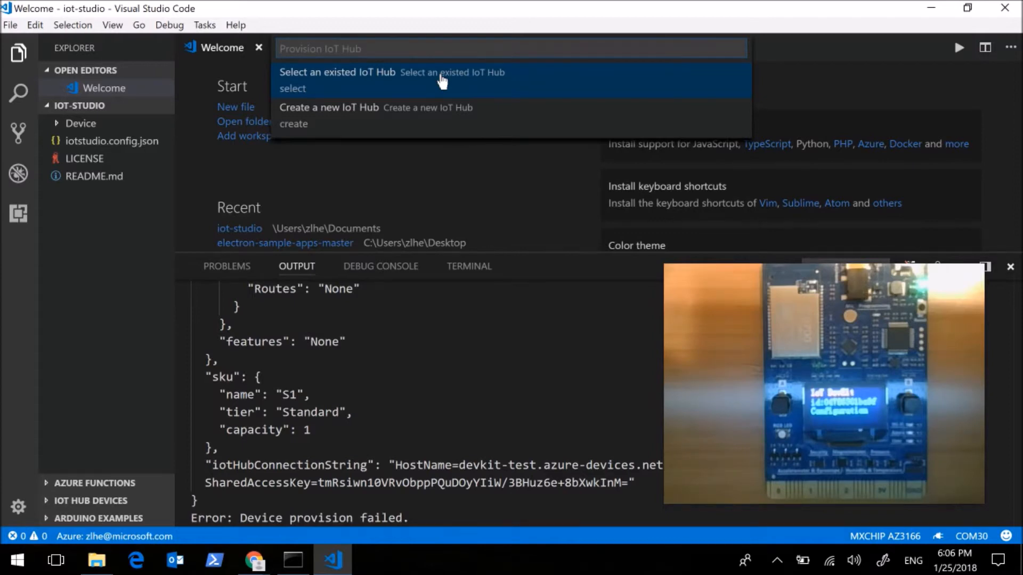
pyautogui.moveTo(460, 117)
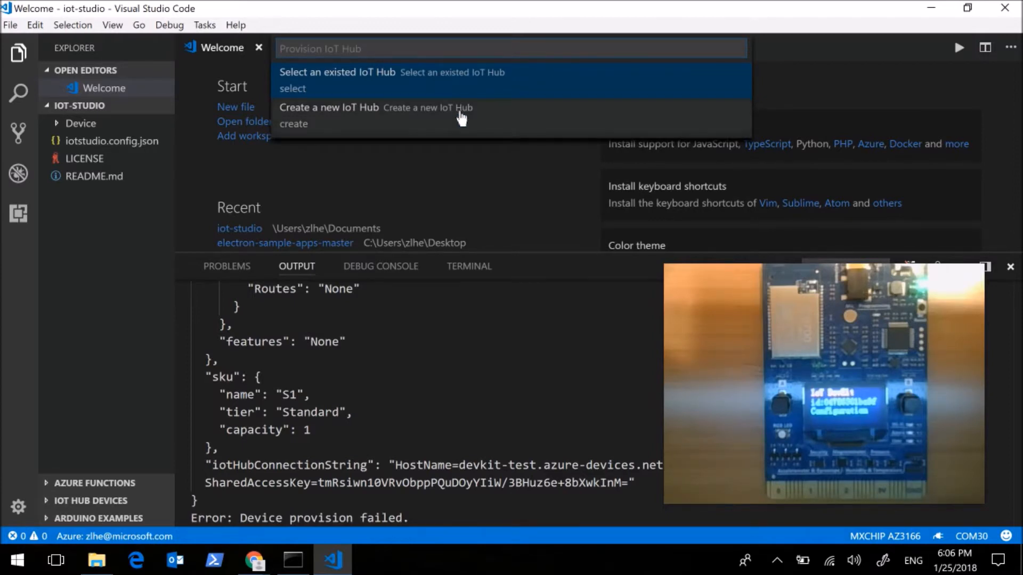
pyautogui.moveTo(364, 97)
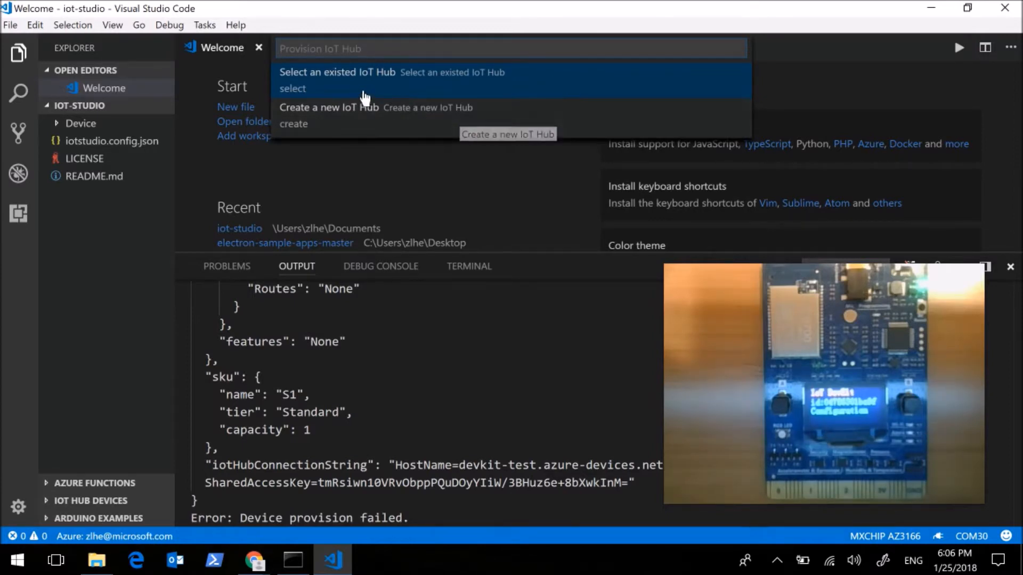
pyautogui.moveTo(402, 91)
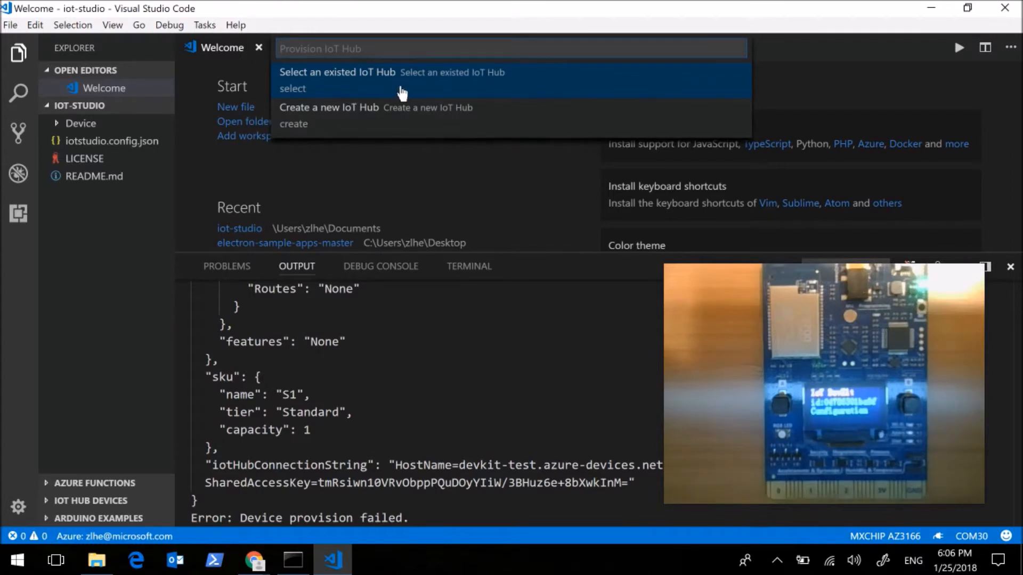
pyautogui.click(338, 73)
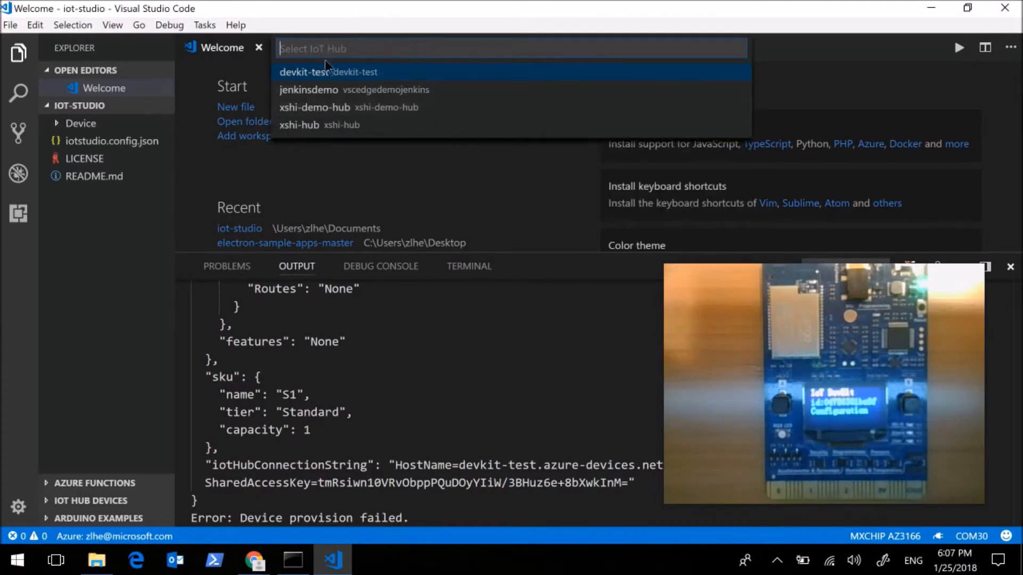
pyautogui.moveTo(445, 83)
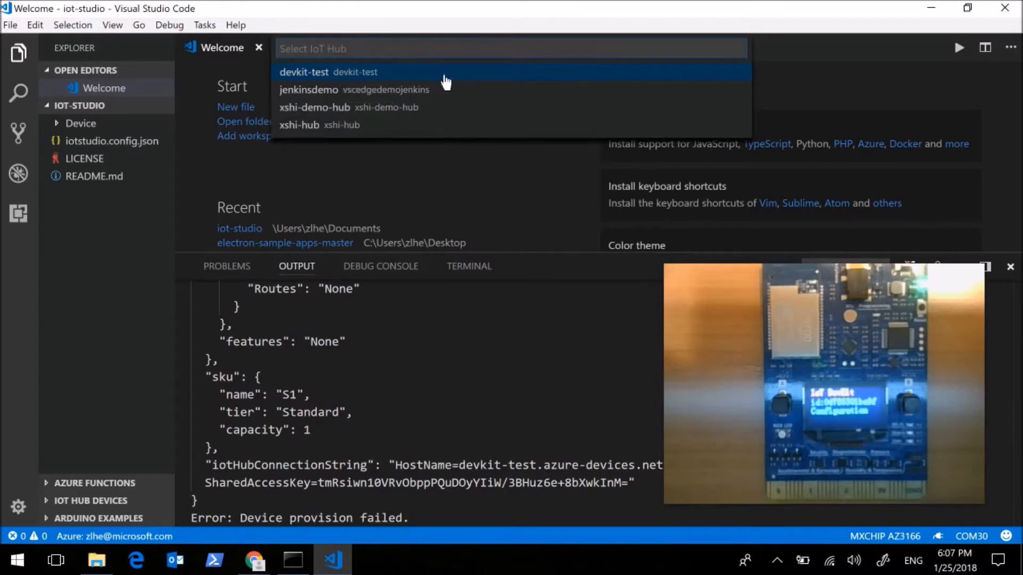
pyautogui.click(326, 71)
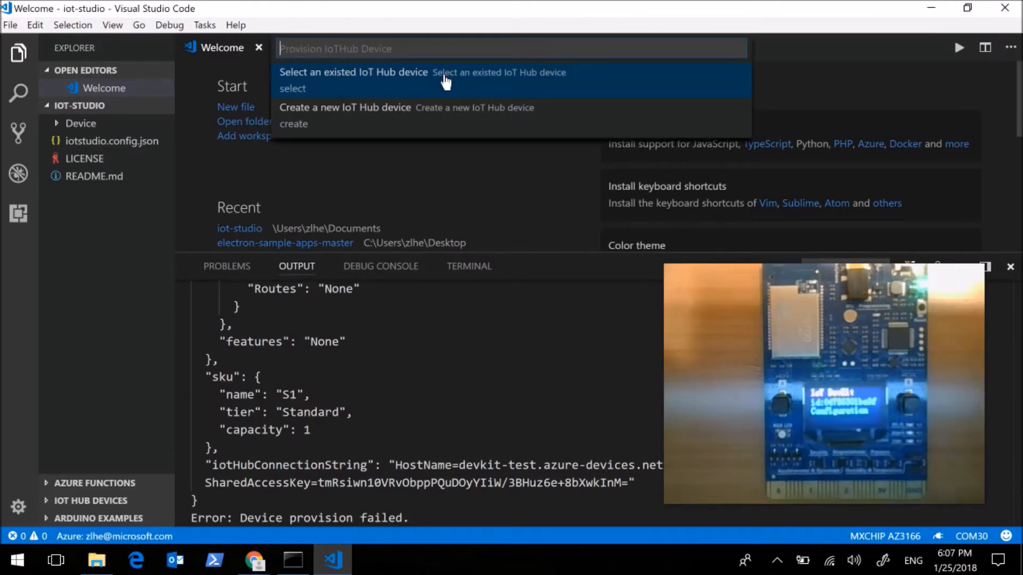
pyautogui.moveTo(361, 89)
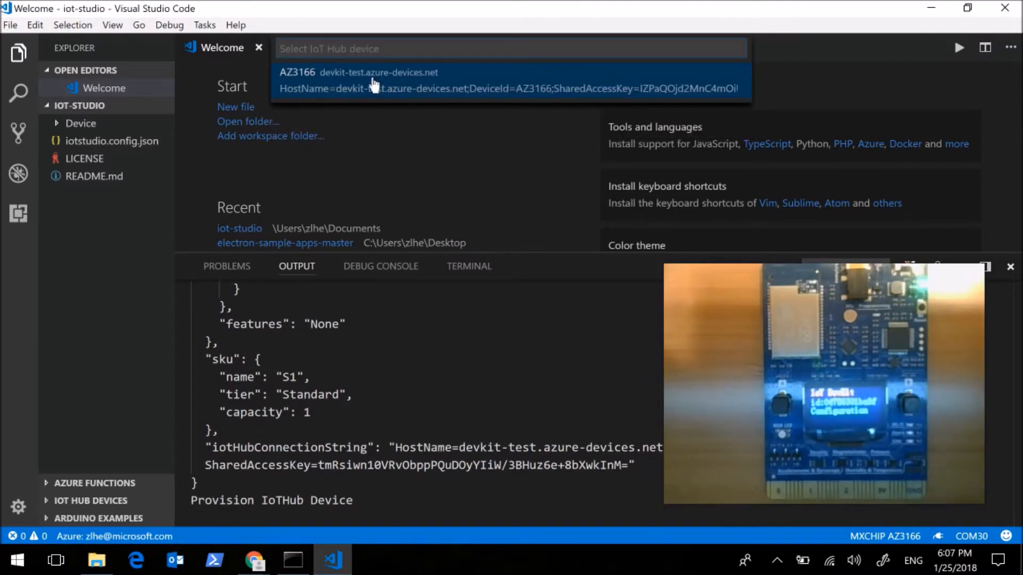
pyautogui.moveTo(489, 90)
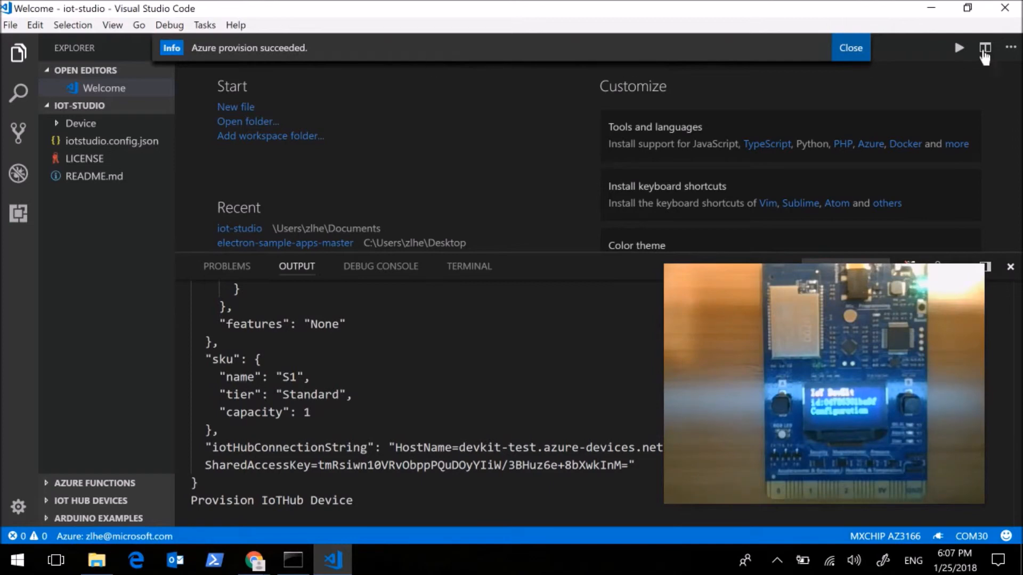
pyautogui.click(850, 46)
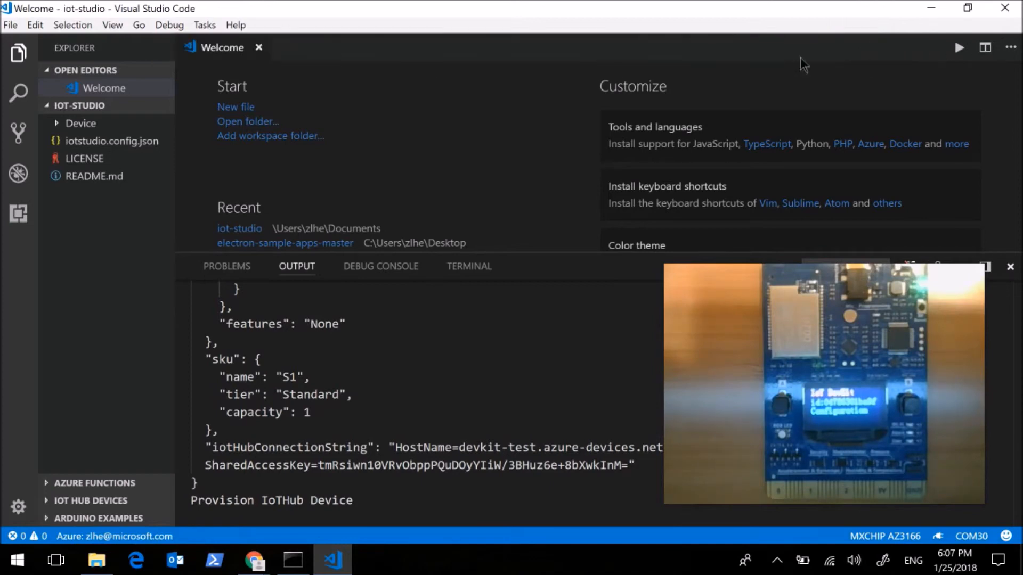
pyautogui.moveTo(519, 388)
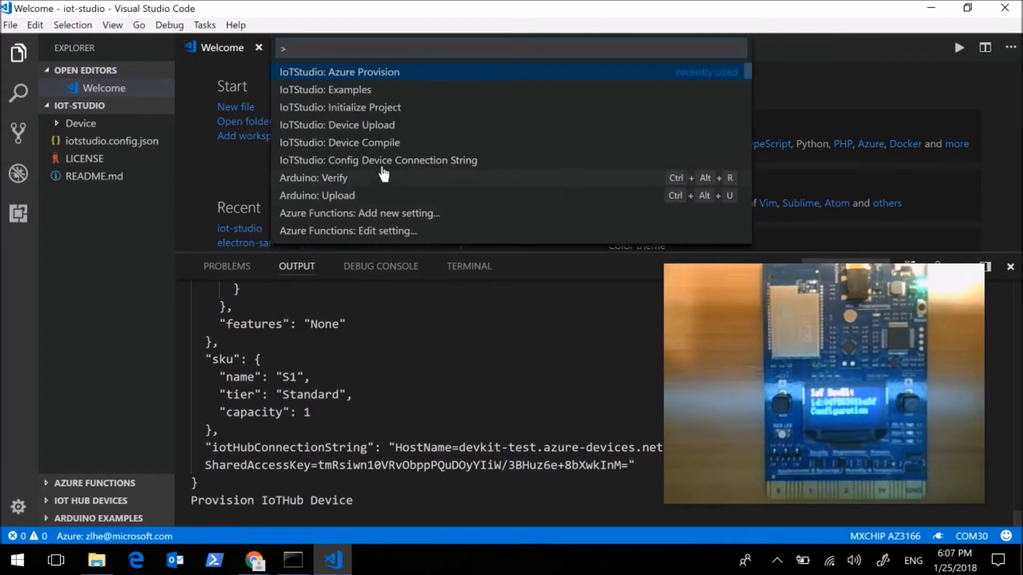
pyautogui.moveTo(401, 74)
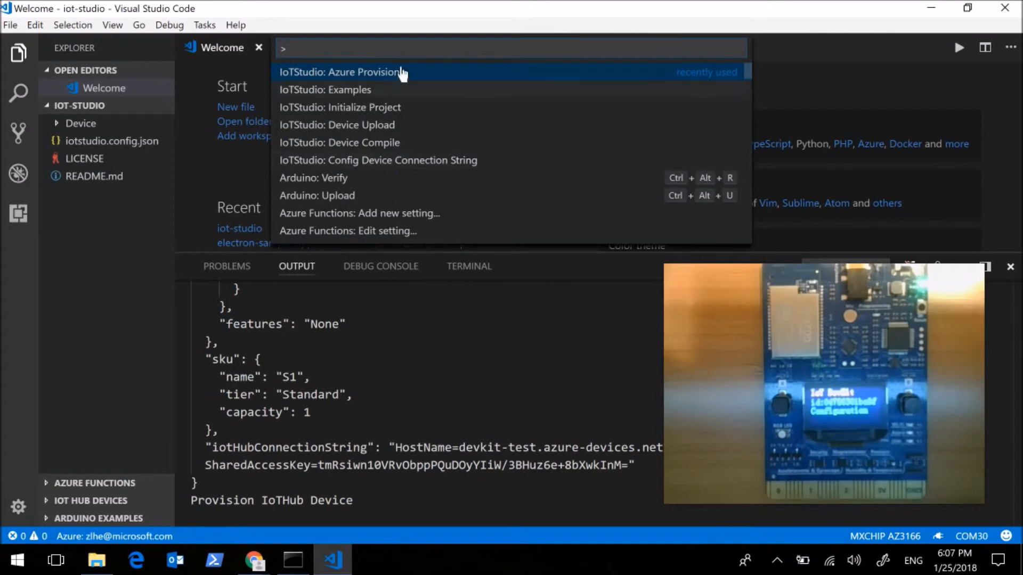
pyautogui.moveTo(359, 166)
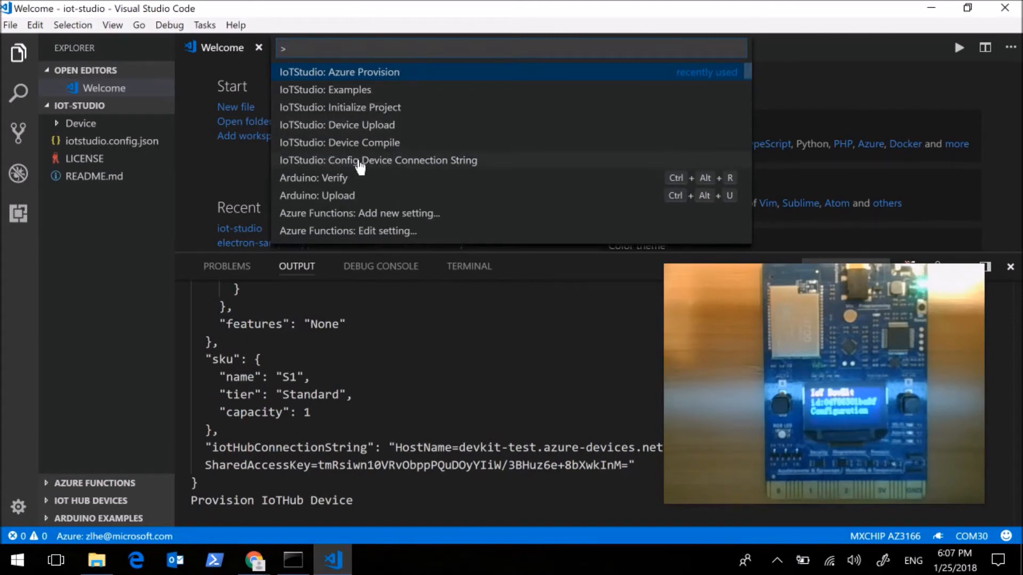
# Step: Configure the device connection string from the devkit-test hub's existing IoT Hub device string
pyautogui.click(377, 160)
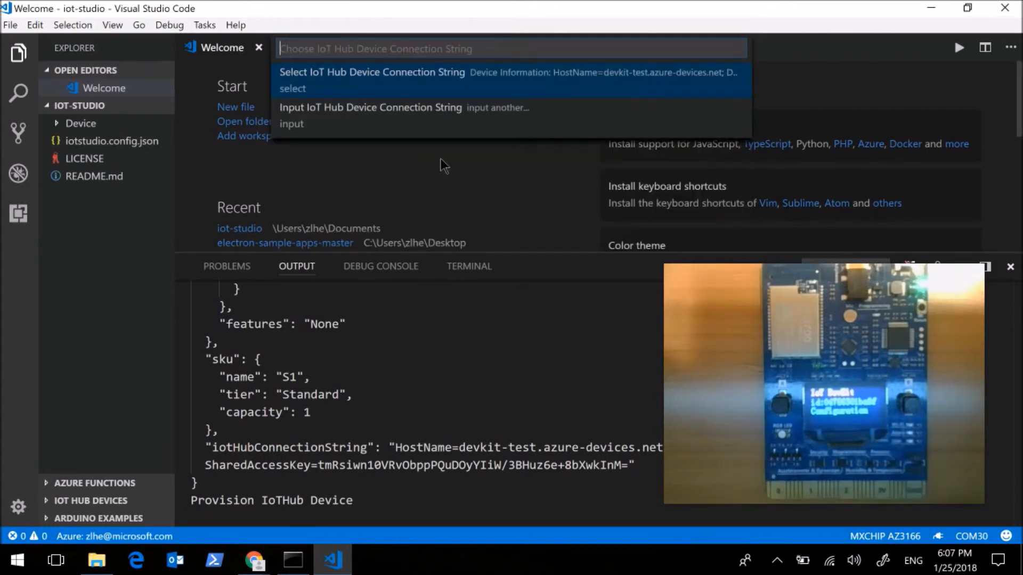
pyautogui.moveTo(295, 88)
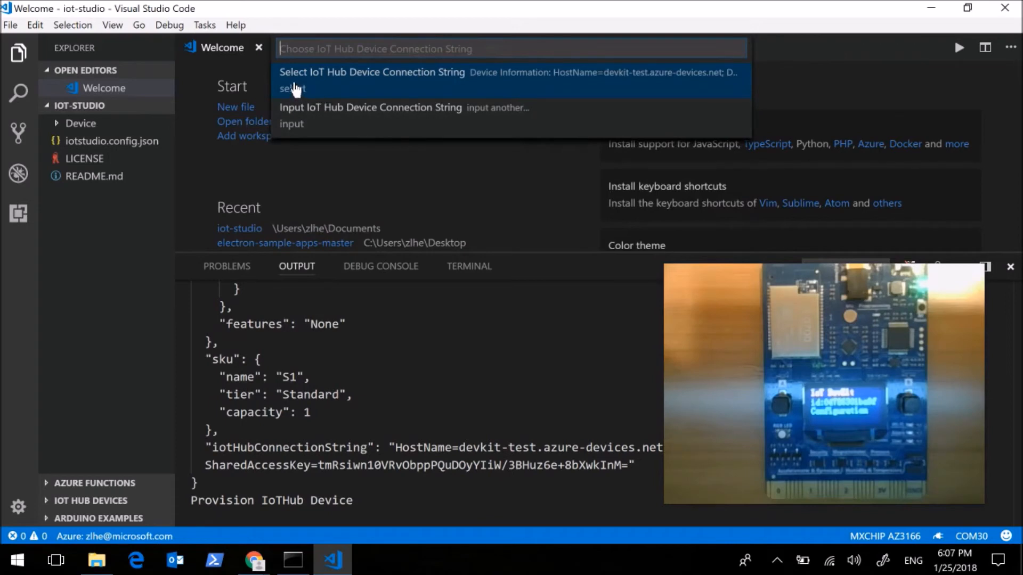
pyautogui.moveTo(440, 88)
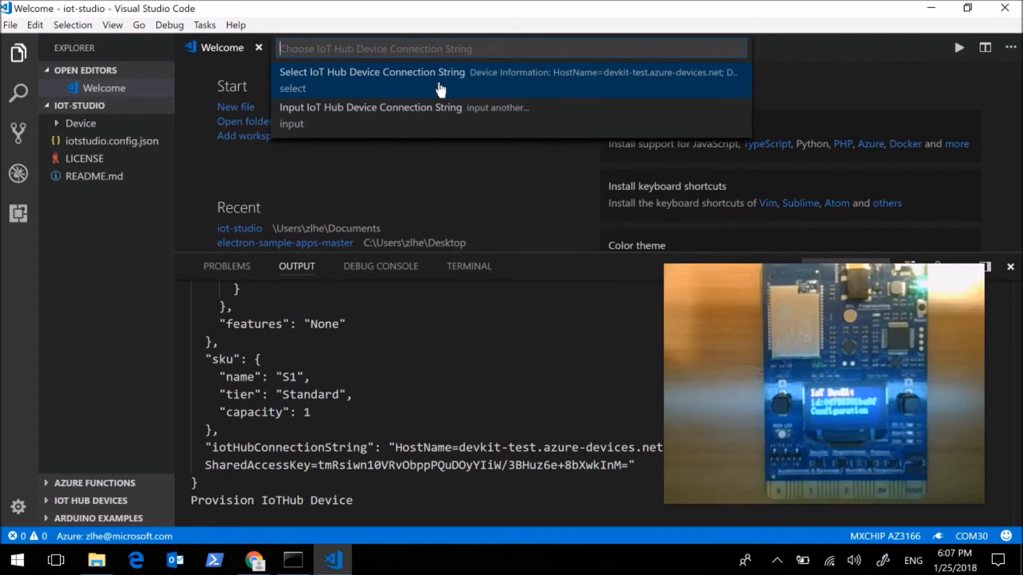
pyautogui.click(370, 72)
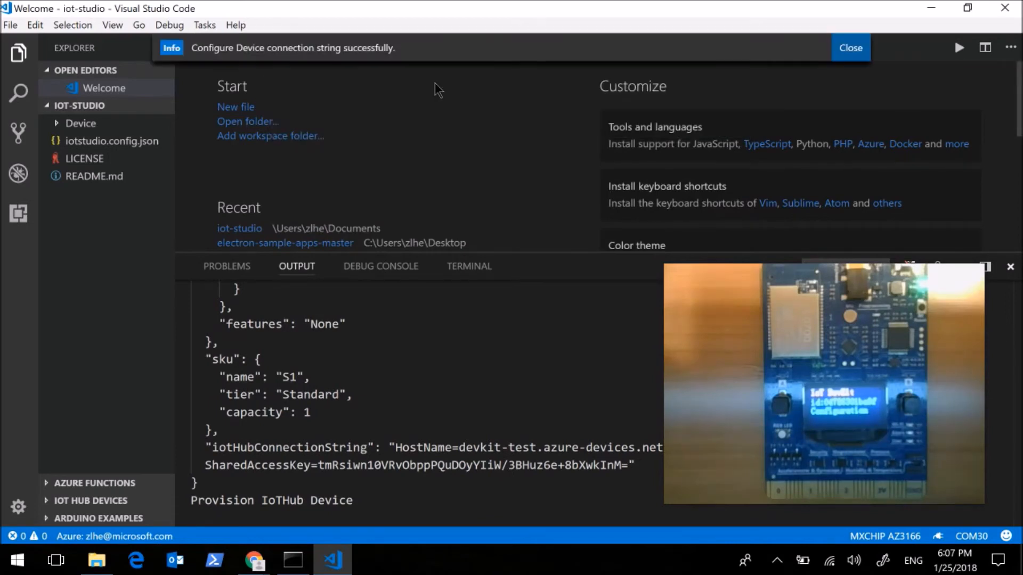
pyautogui.moveTo(261, 51)
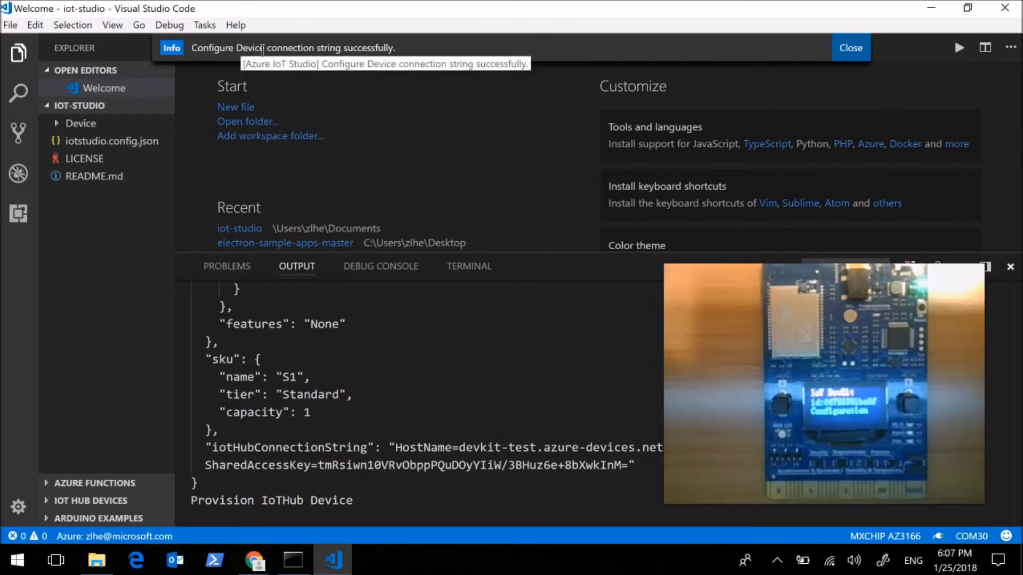
pyautogui.moveTo(330, 63)
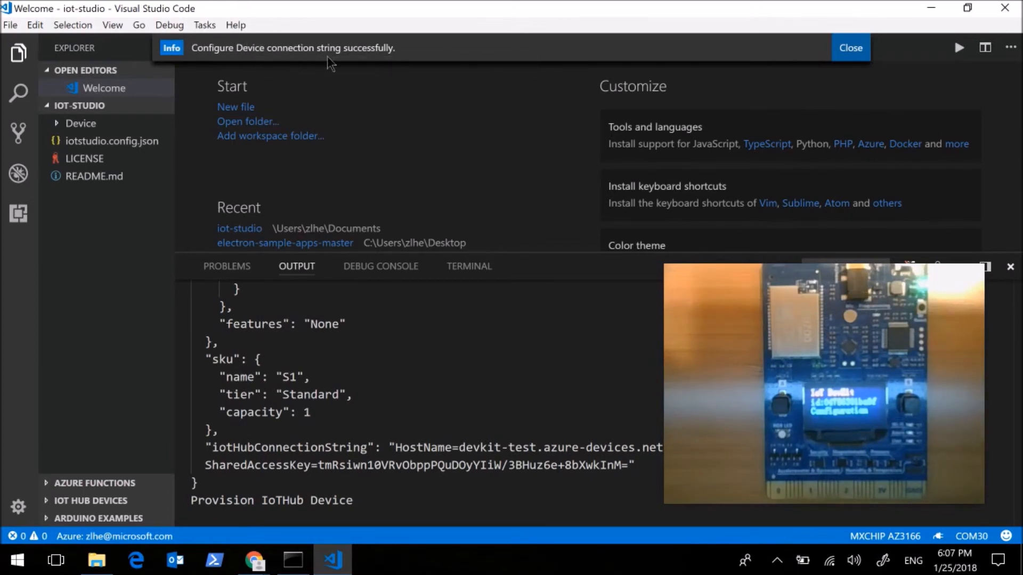
pyautogui.click(849, 48)
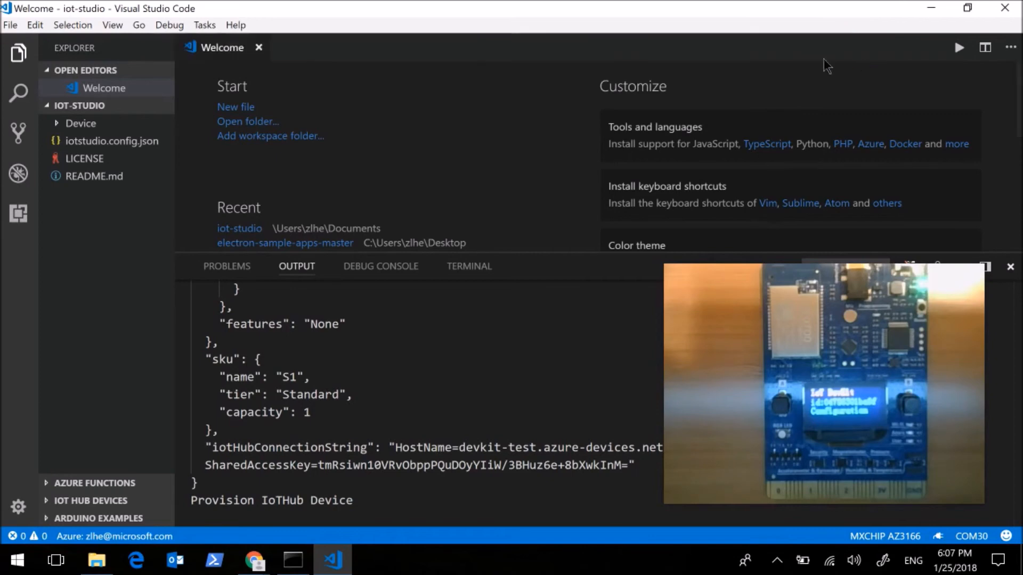
# Step: Bring up the Command Palette to reach 'IoTStudio: Device Upload'
pyautogui.press('ctrl+shift+p')
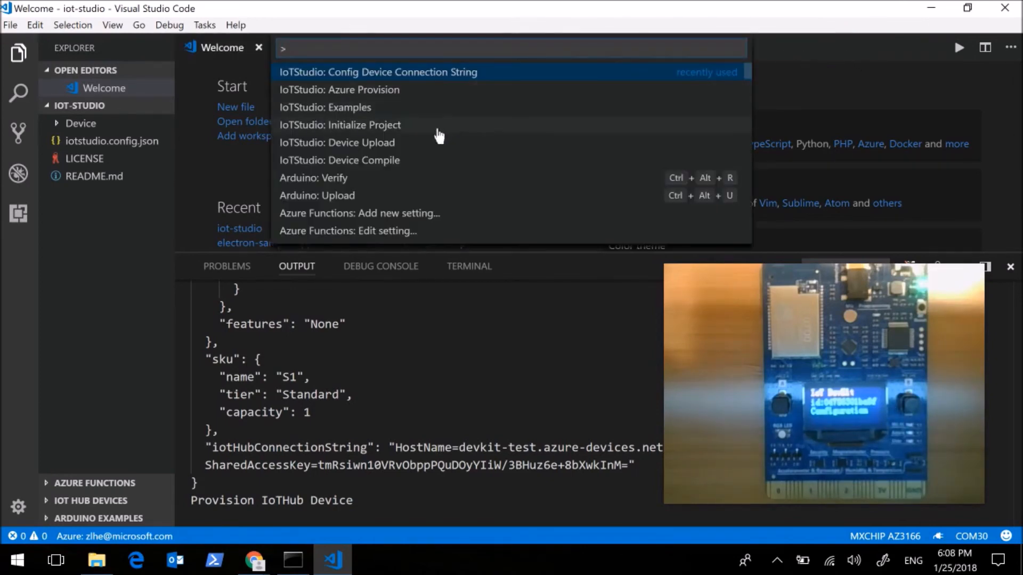
pyautogui.moveTo(423, 144)
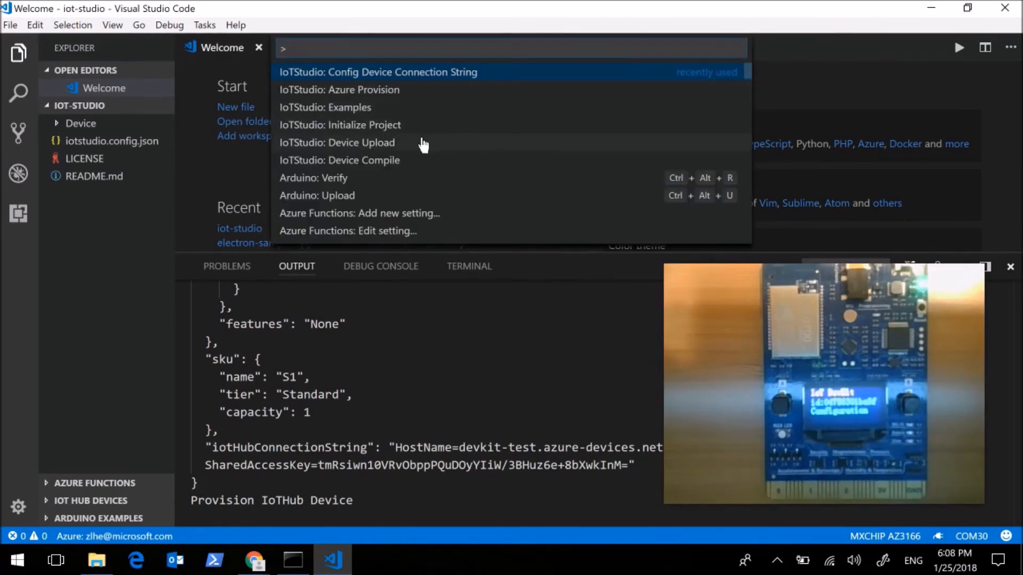
pyautogui.moveTo(375, 152)
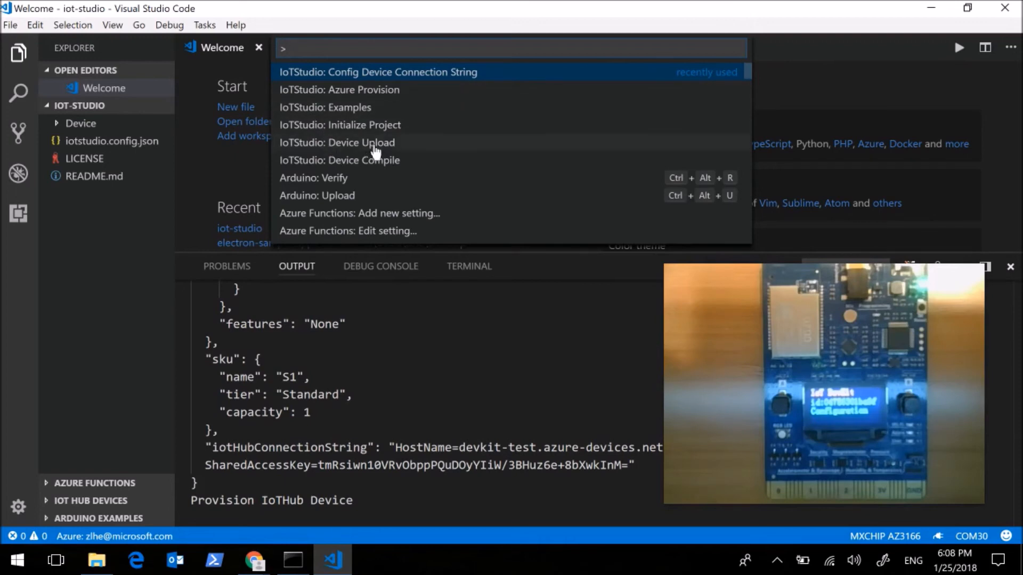